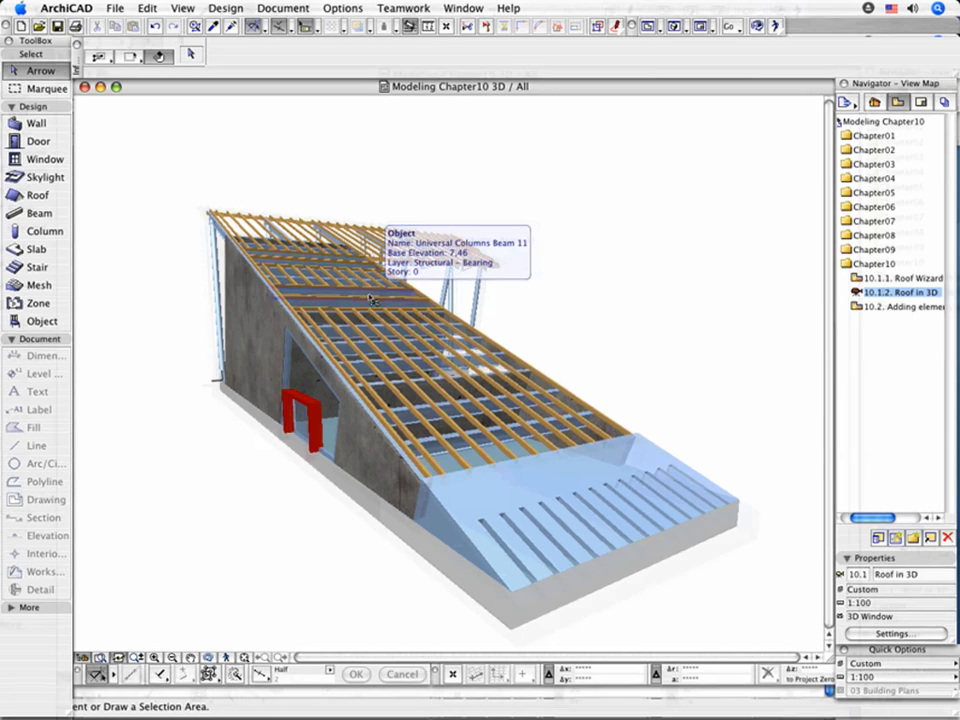
Select all 64 roof framing members of the Chapter 10 roof model.
click(185, 8)
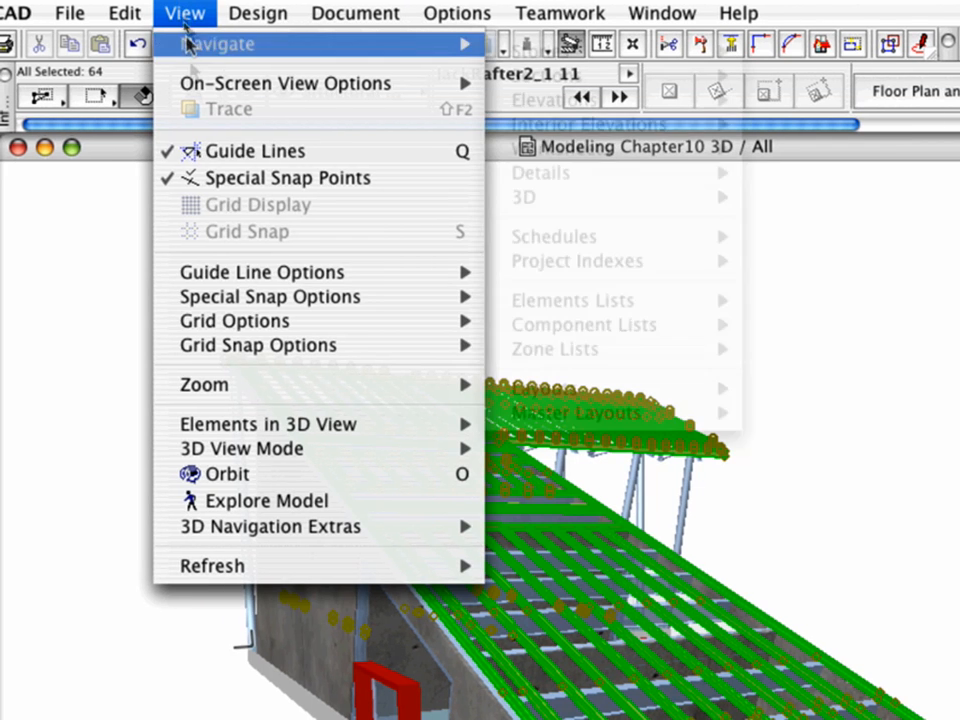
mouse_move(268, 424)
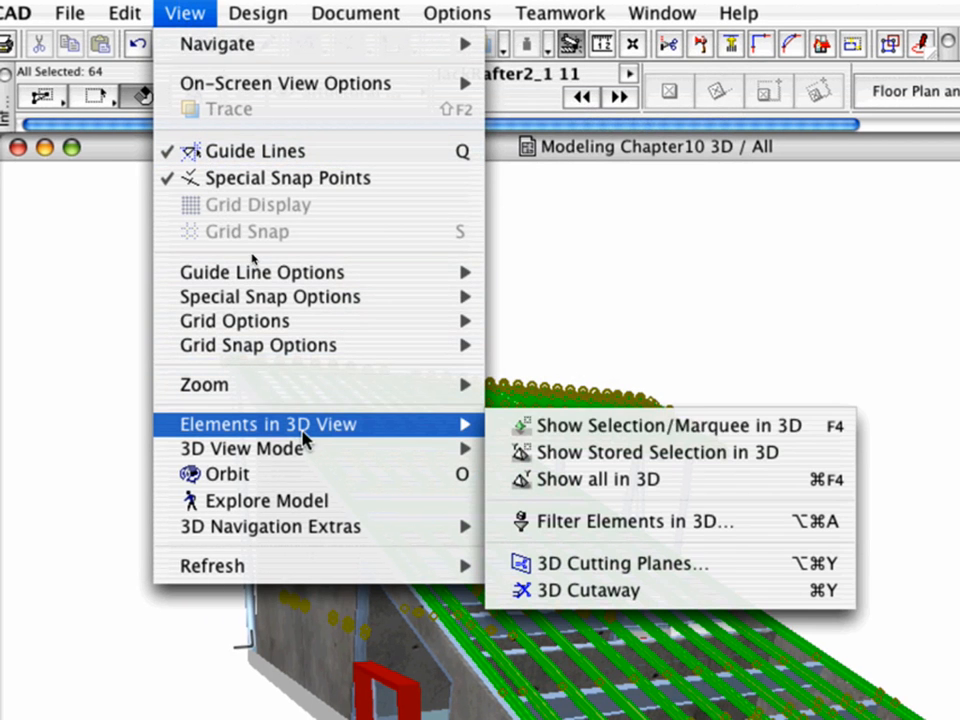
mouse_move(602, 434)
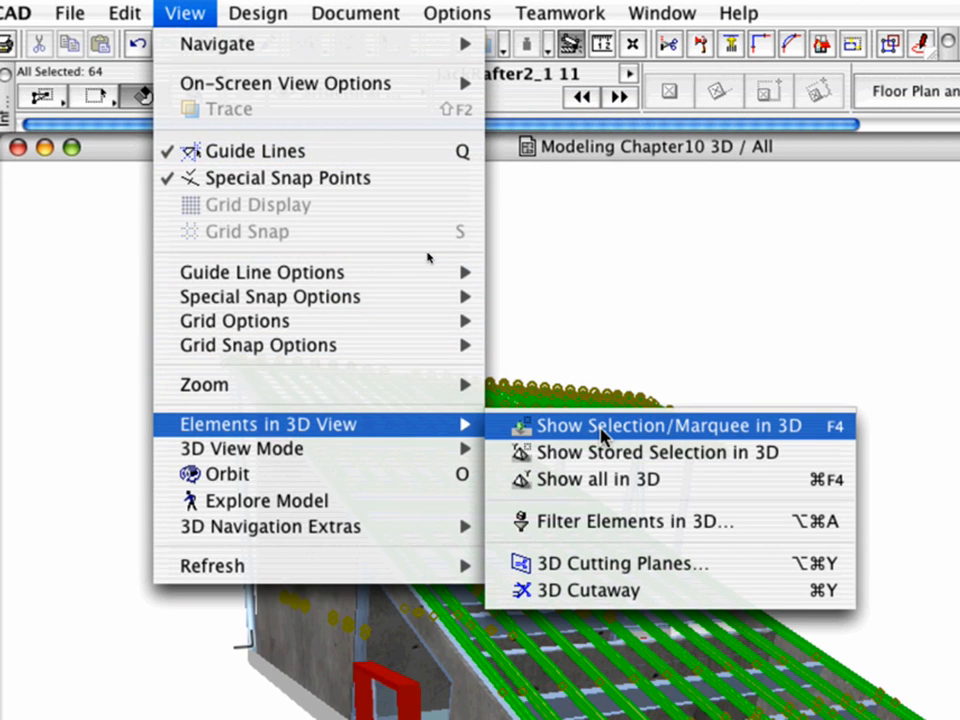
Show only the selected rafters and purlins in 3D using Show Selection/Marquee in 3D.
click(667, 426)
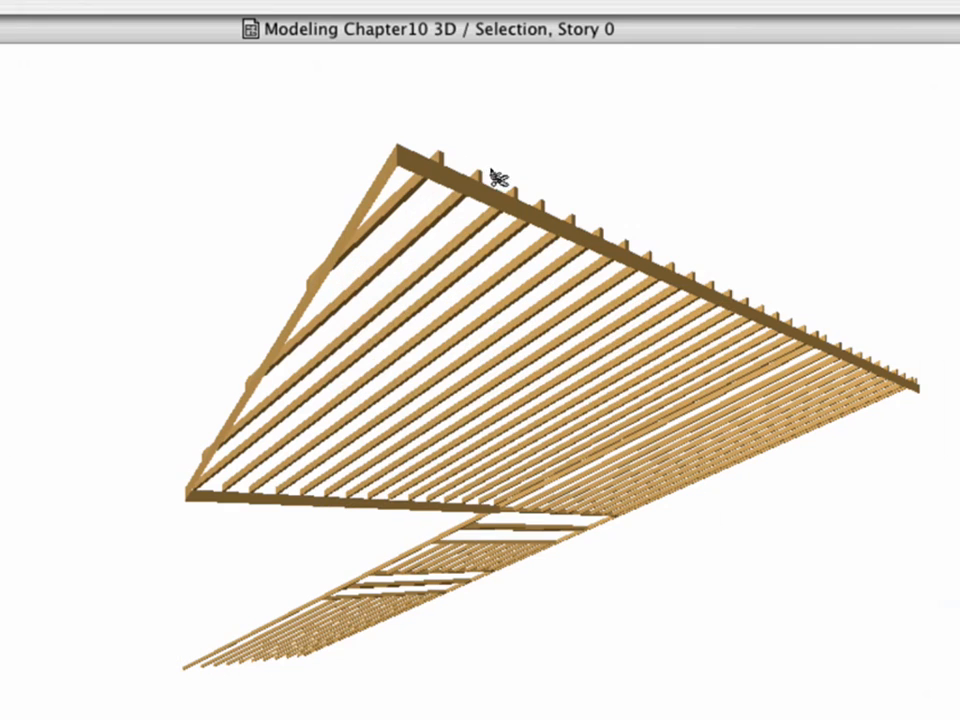
Turn Purlin Rotated on for the ridge purlin in Object Selection Settings.
click(488, 192)
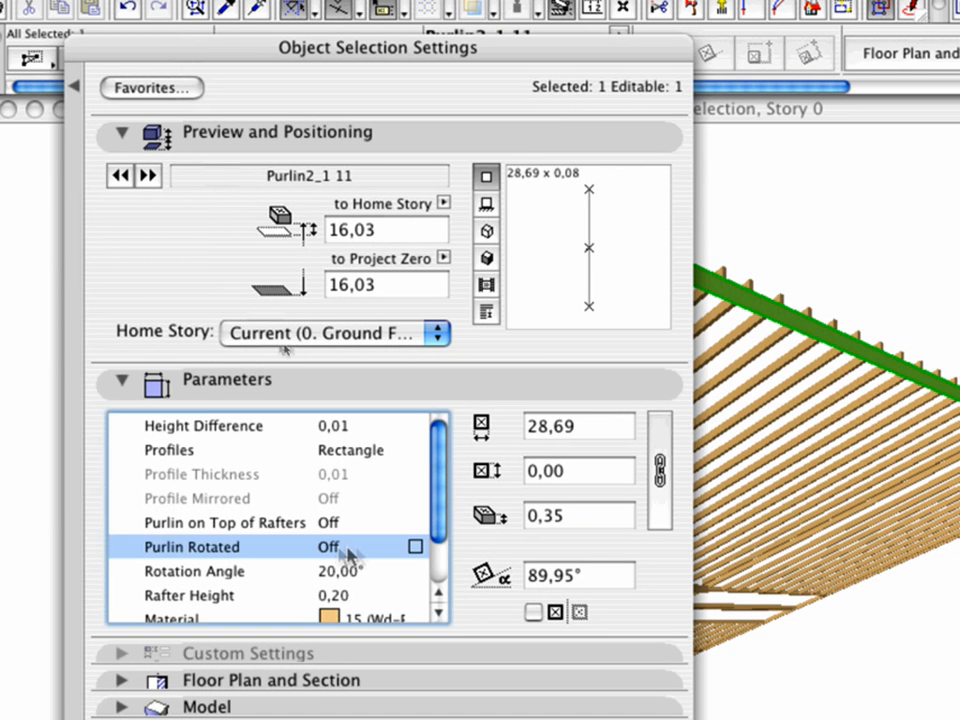
click(411, 547)
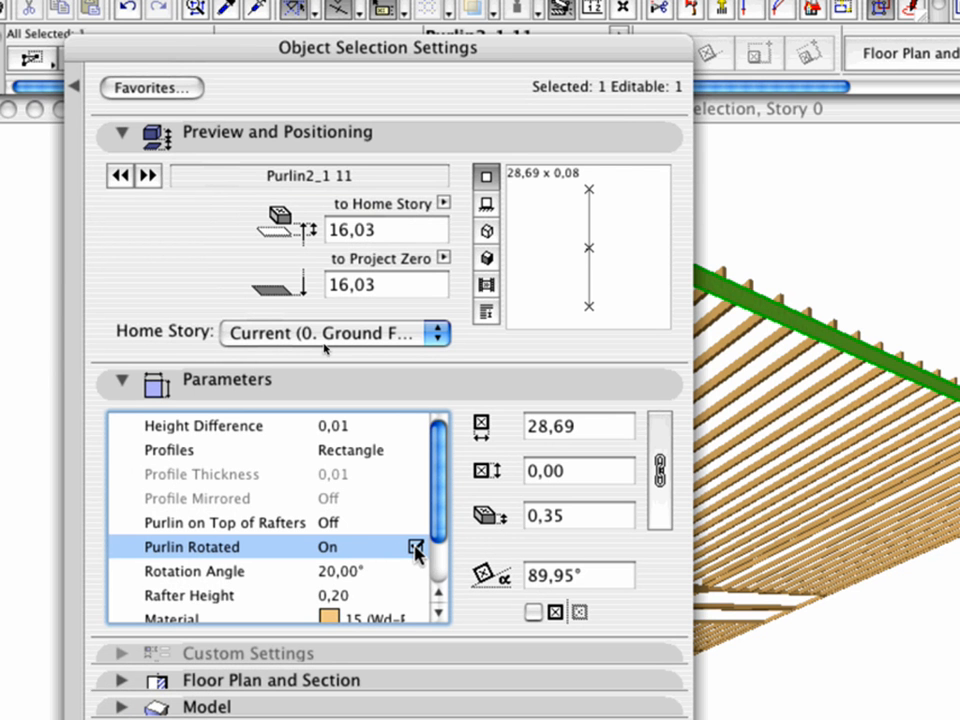
click(410, 547)
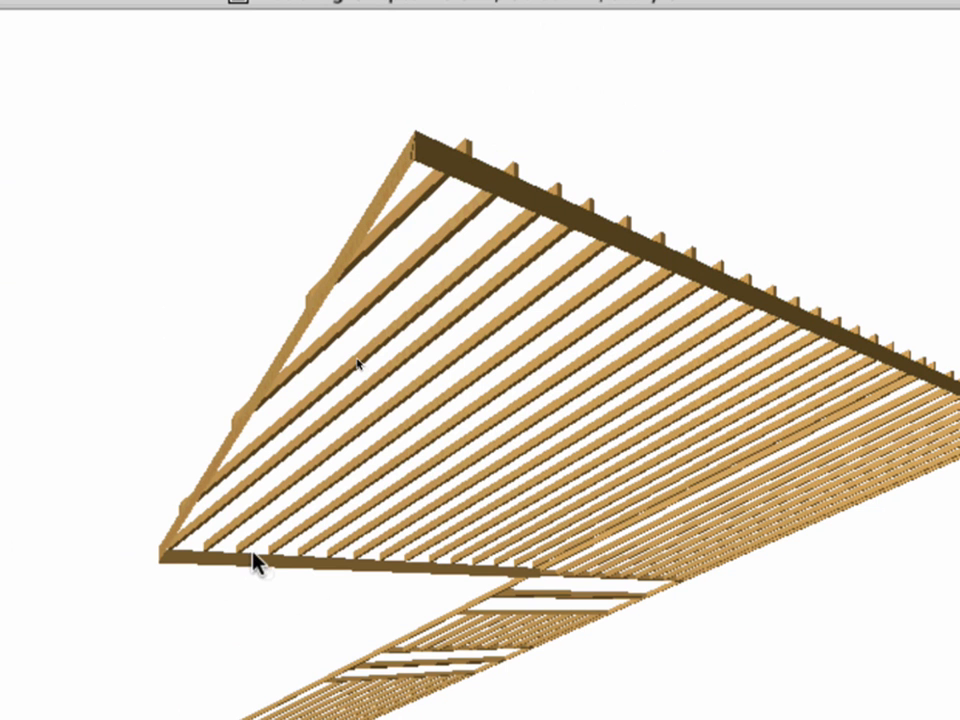
click(256, 573)
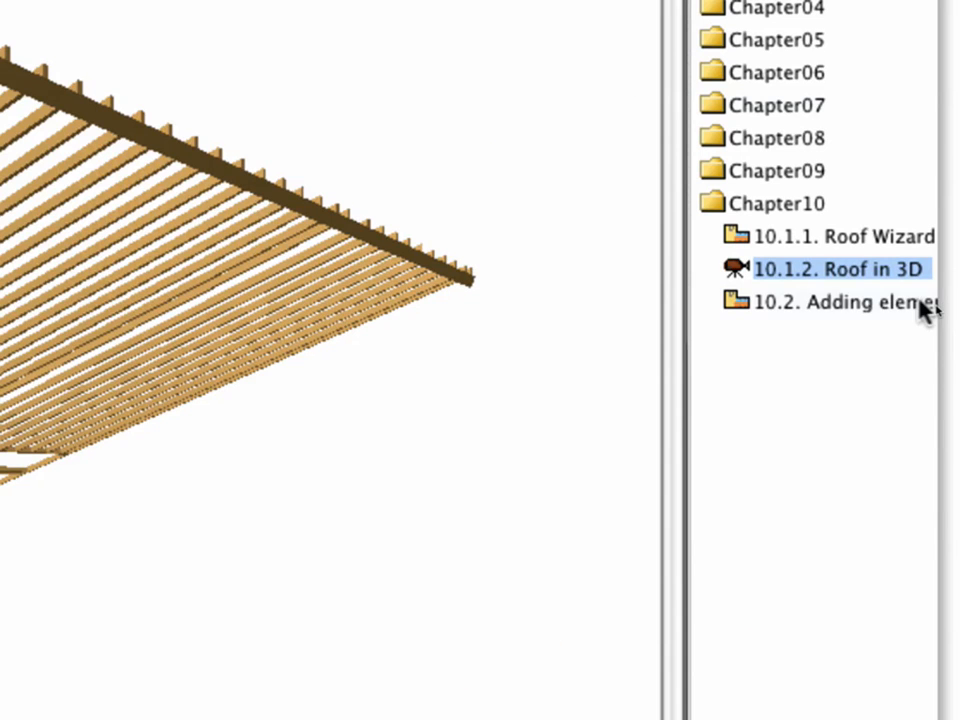
Open the 10.2 Adding elements floor plan view from the Navigator.
click(840, 301)
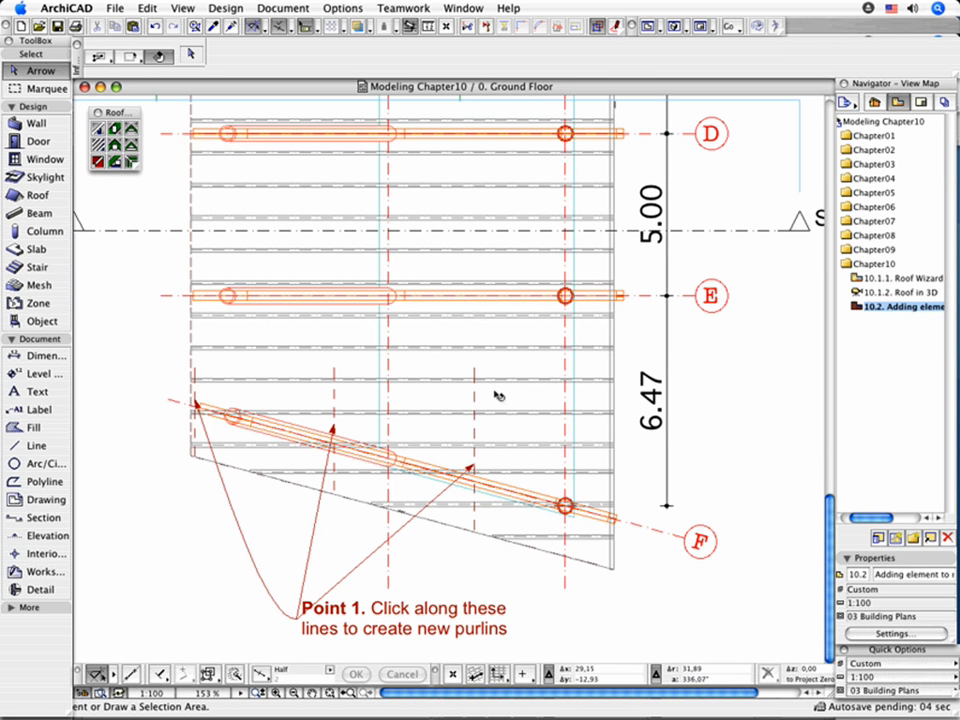
click(565, 505)
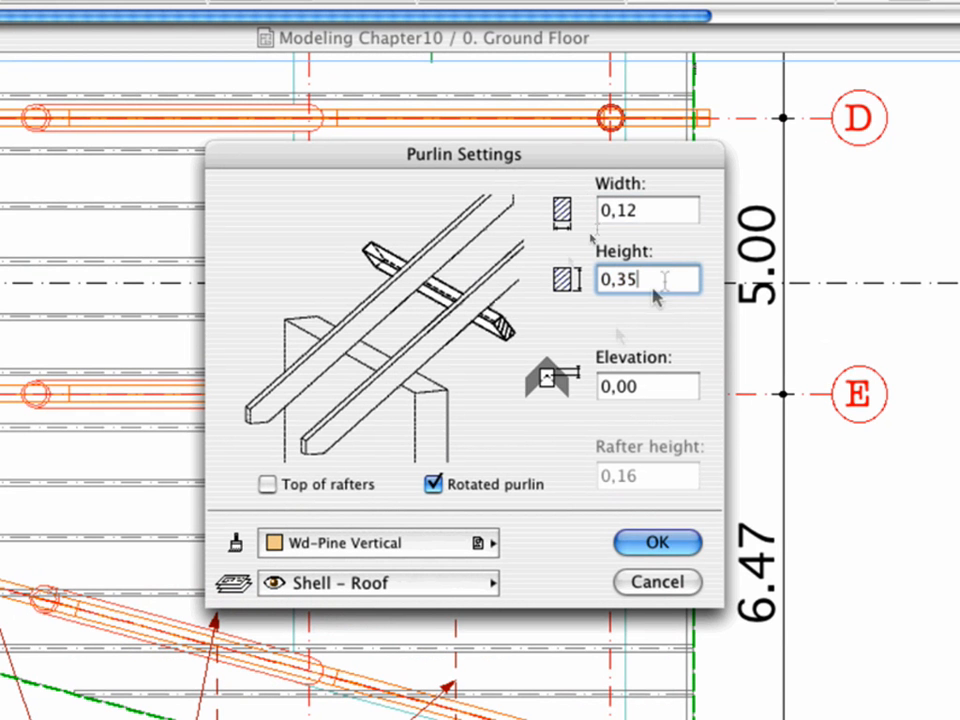
Set new purlins to width 0,12, height 0,35, with Rotated purlin checked.
click(433, 484)
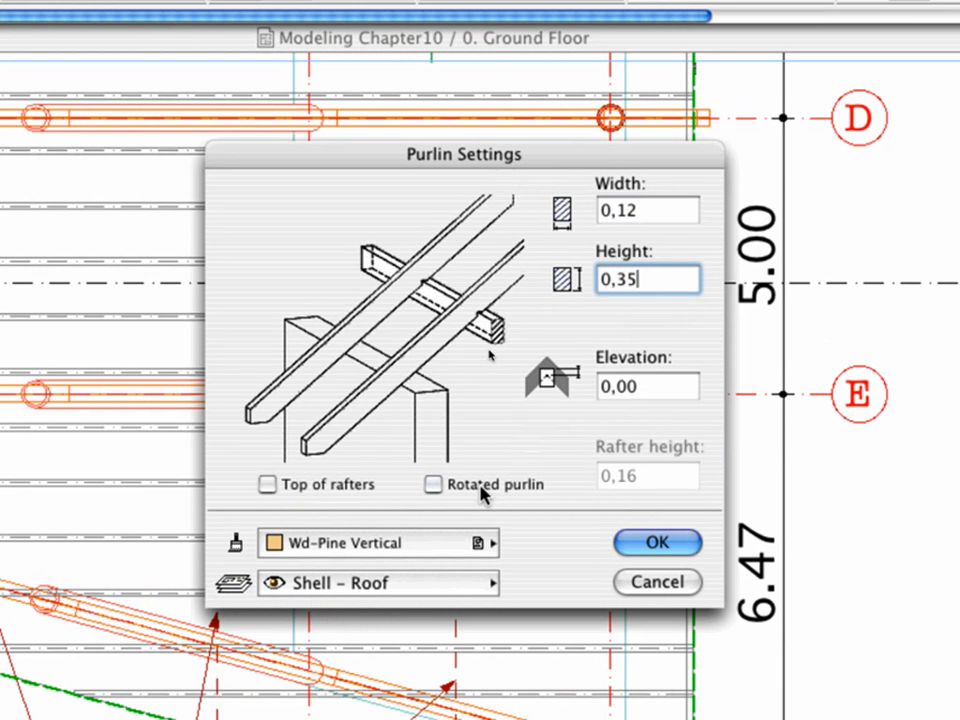
click(433, 484)
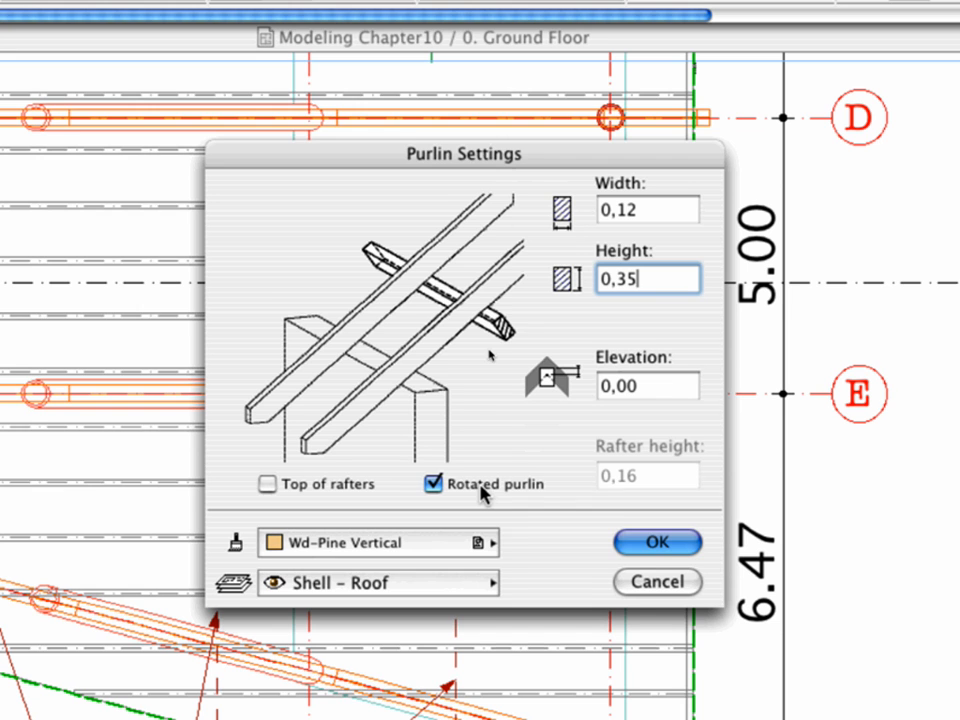
click(657, 542)
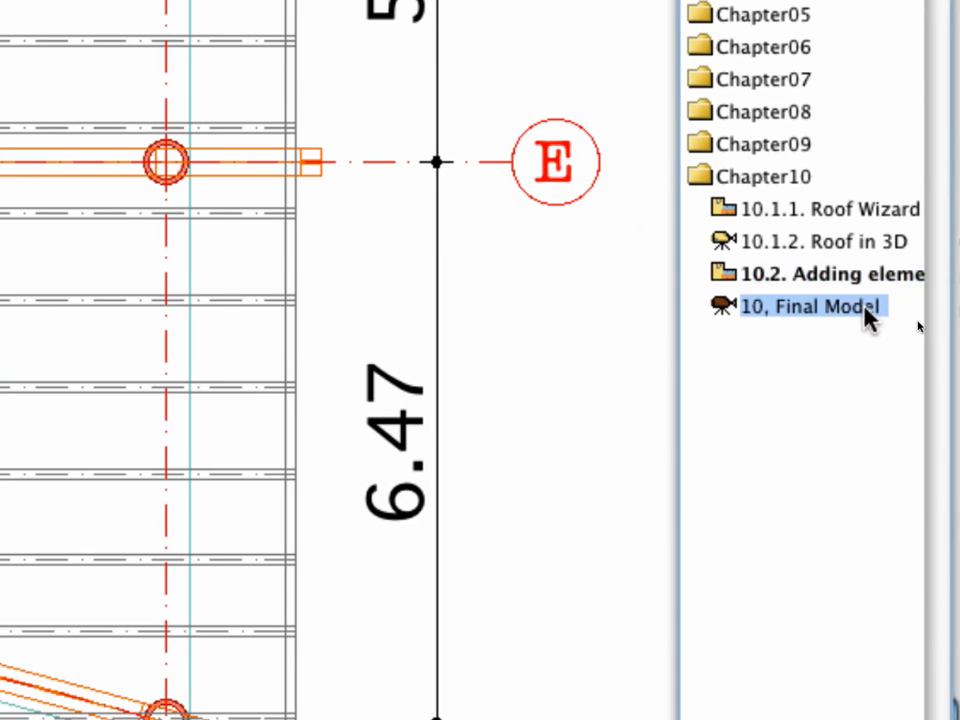
Open the '10, Final Model' 3D view and orbit around the building.
click(818, 306)
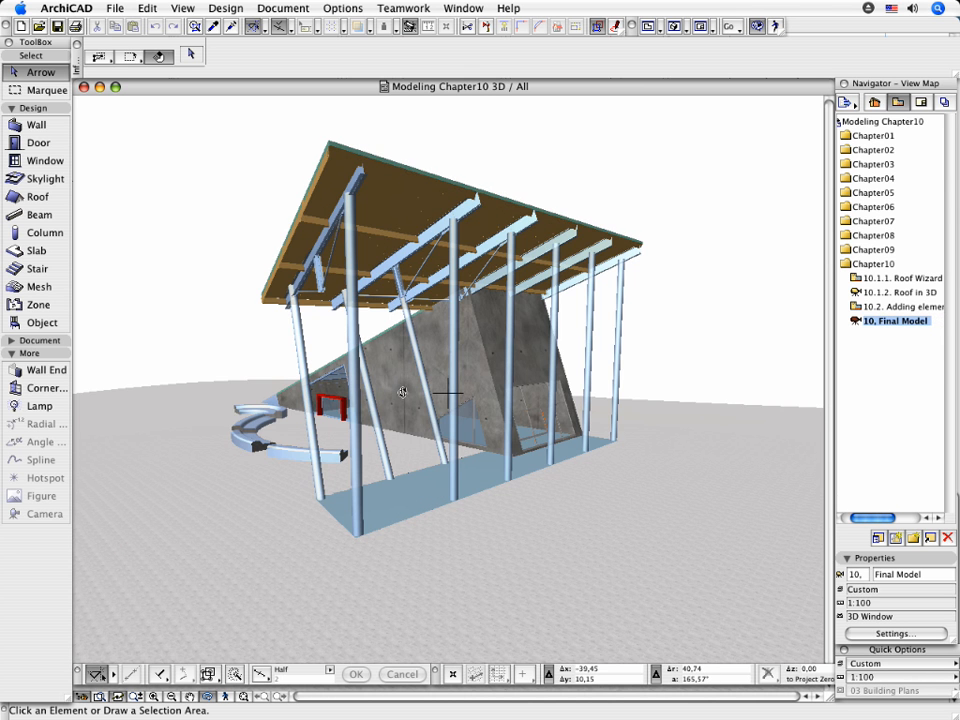
drag(403, 391, 537, 391)
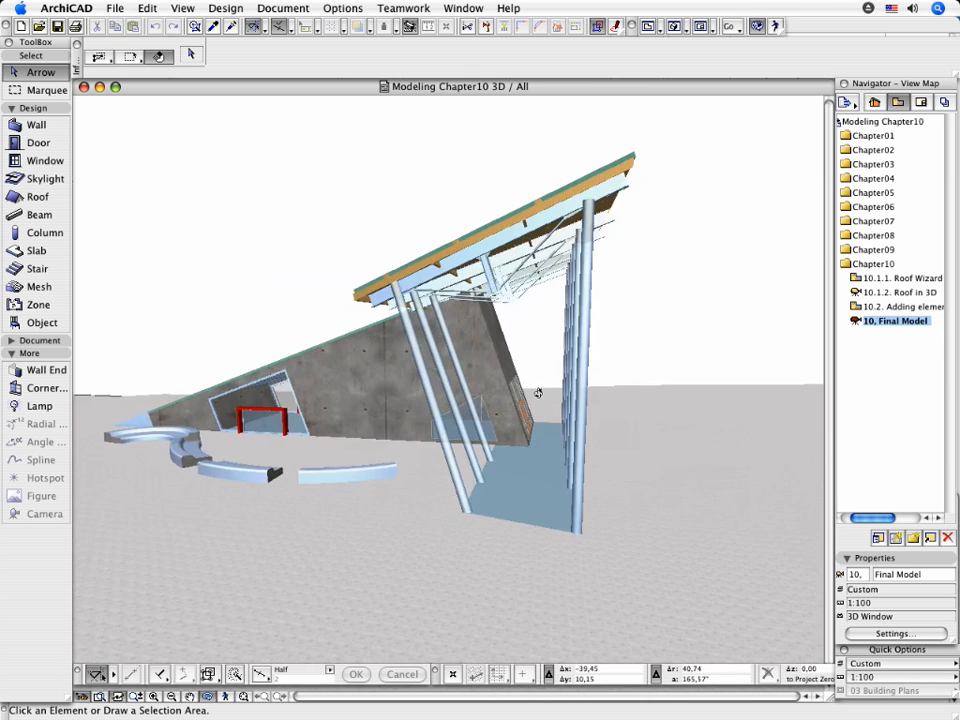
drag(538, 392, 645, 392)
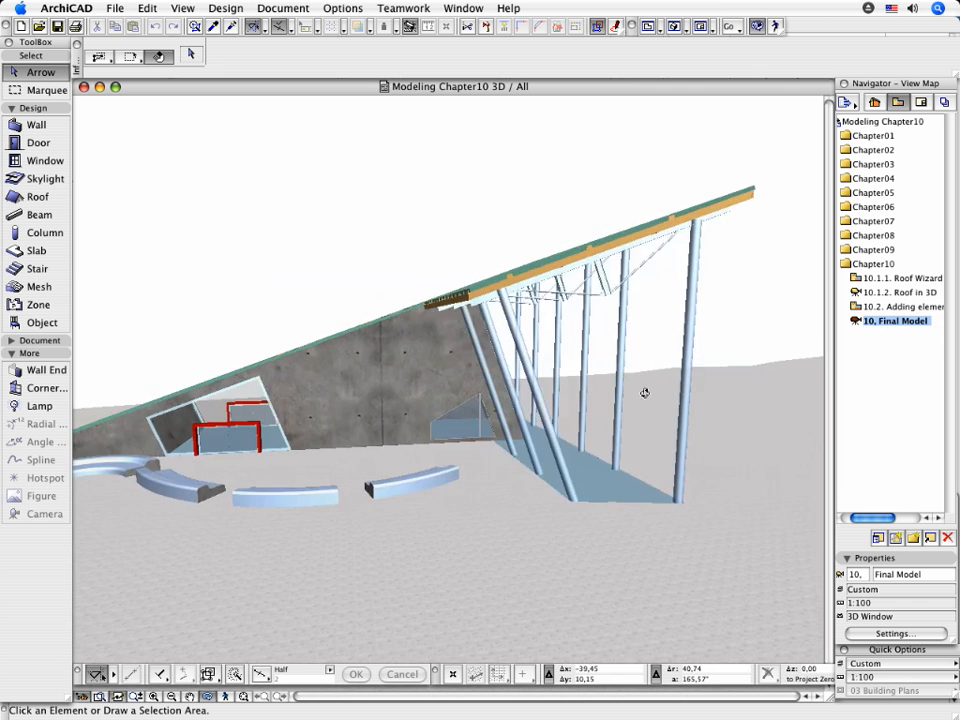